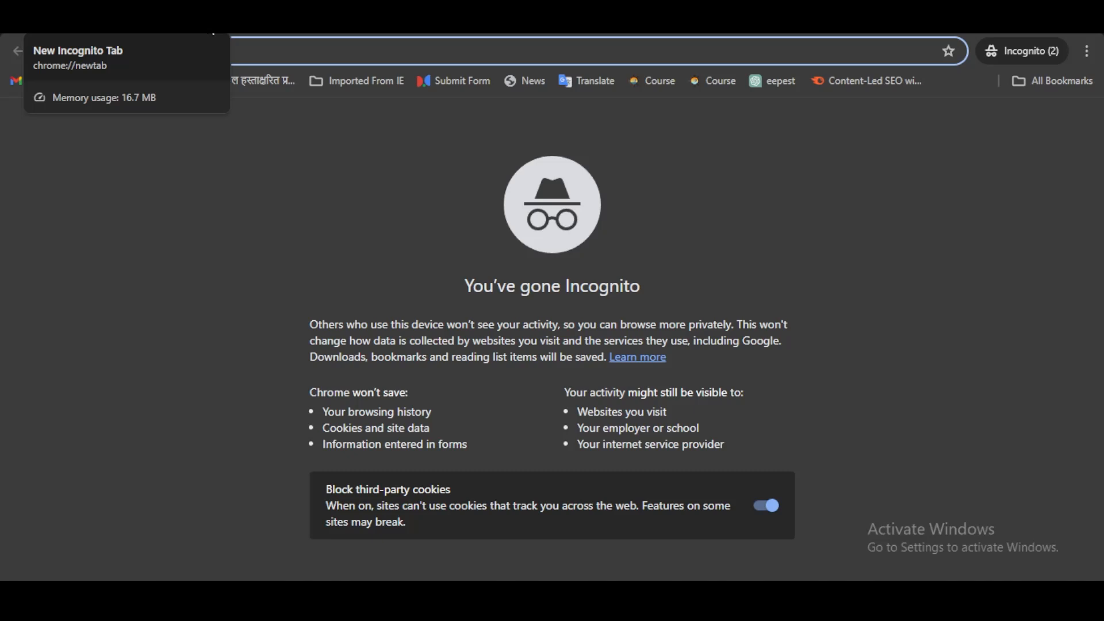
Step: Search Google for "msc form for DNS"
click(282, 50)
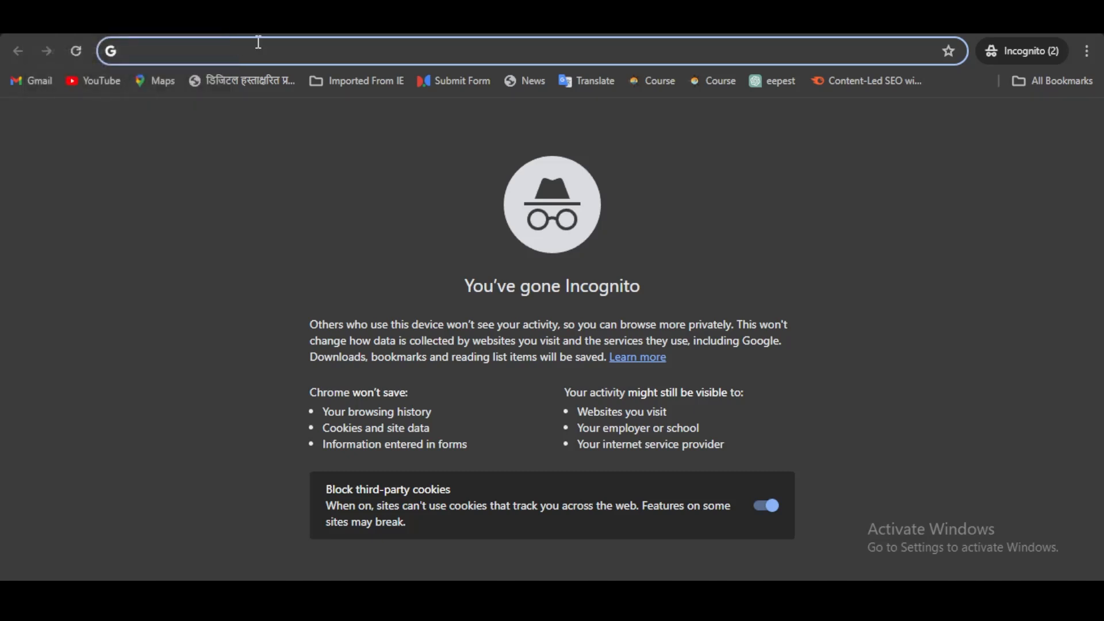
text(msc)
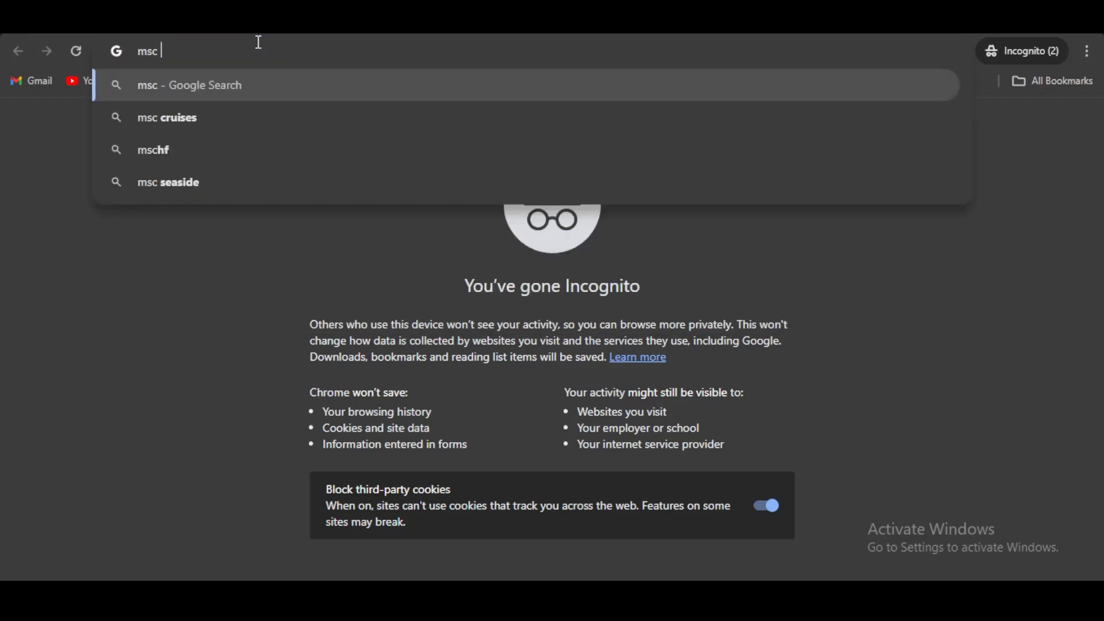
text(form for DNS)
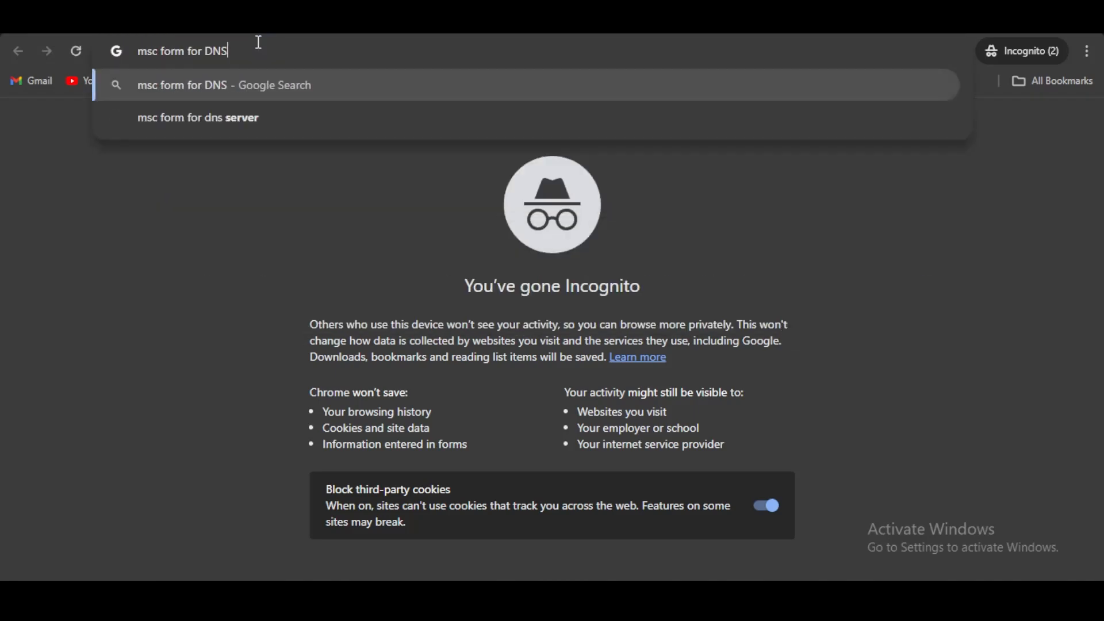
key(Return)
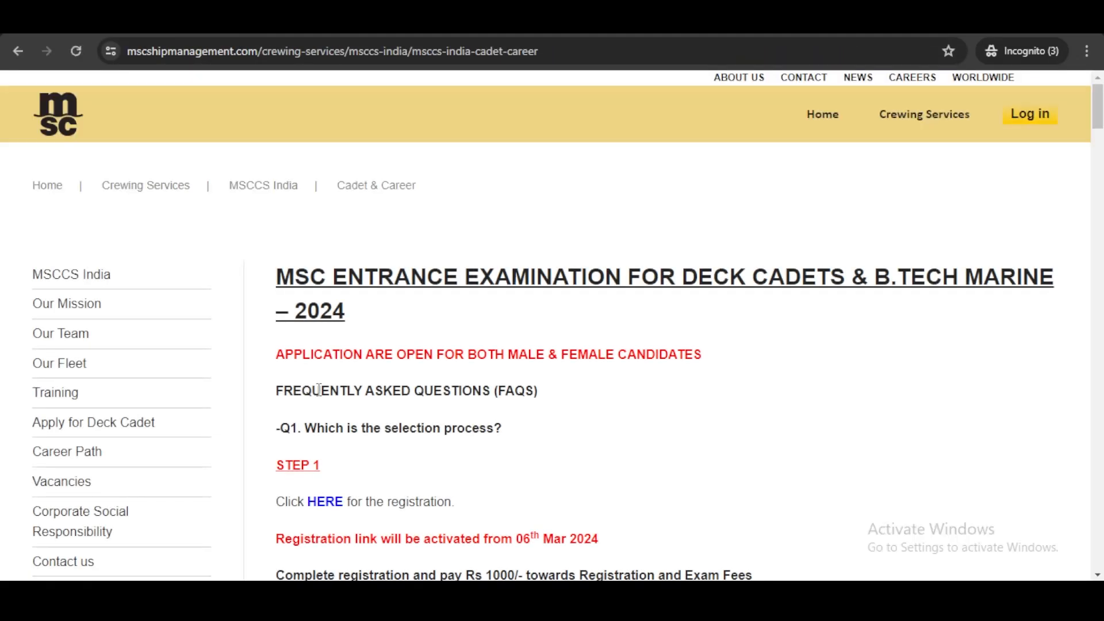
Step: Scroll to STEP 1 and follow the HERE registration link to the portal
scroll(down, 3)
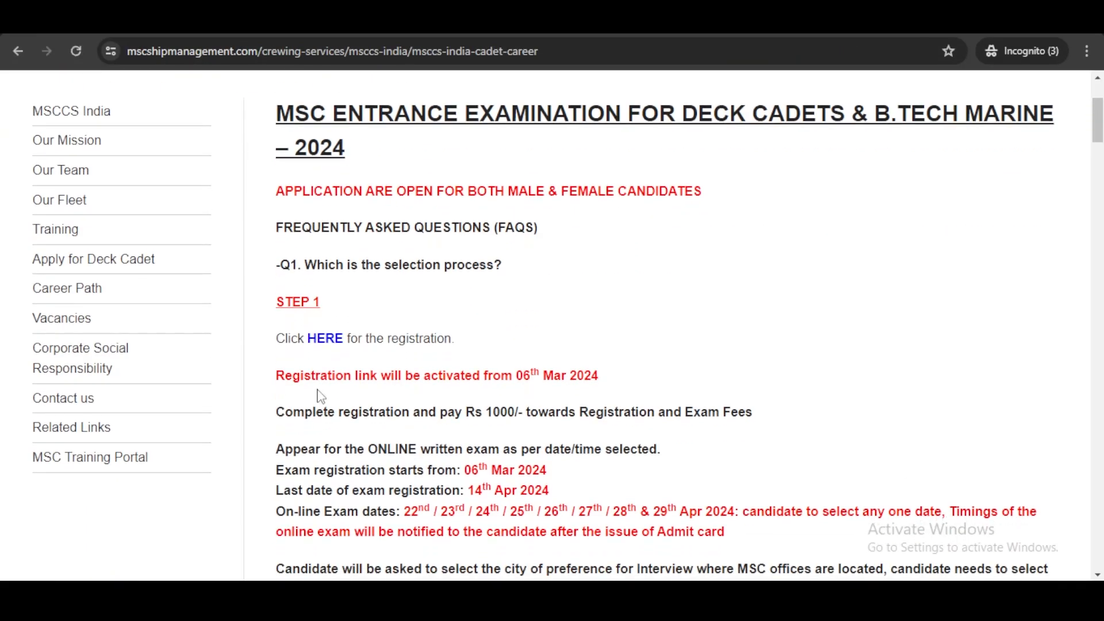
scroll(down, 3)
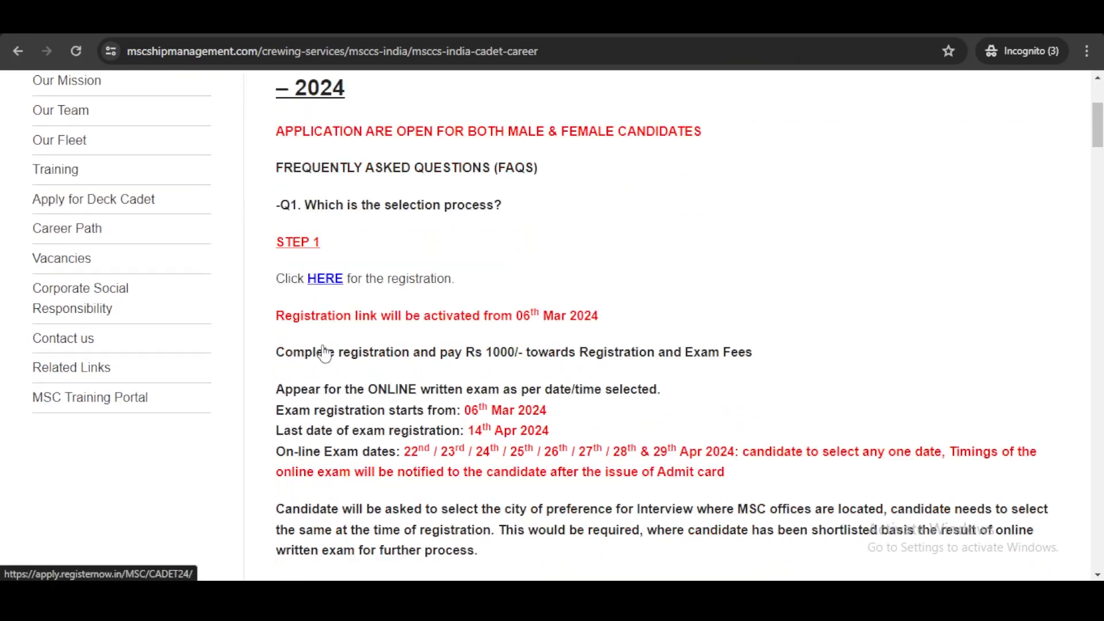
scroll(down, 3)
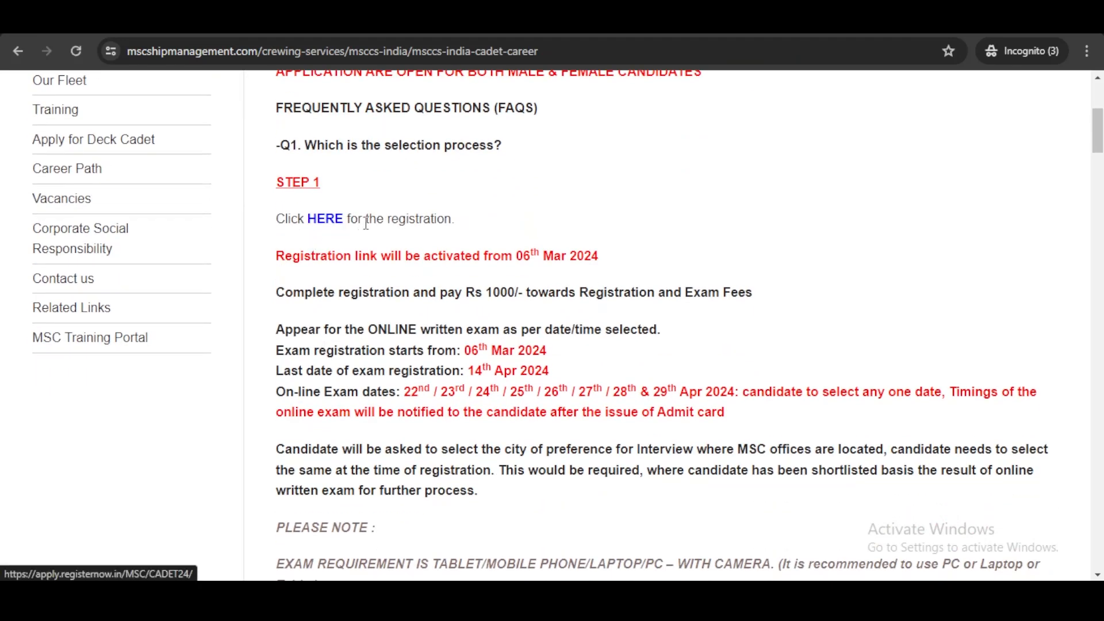
mouse_move(348, 393)
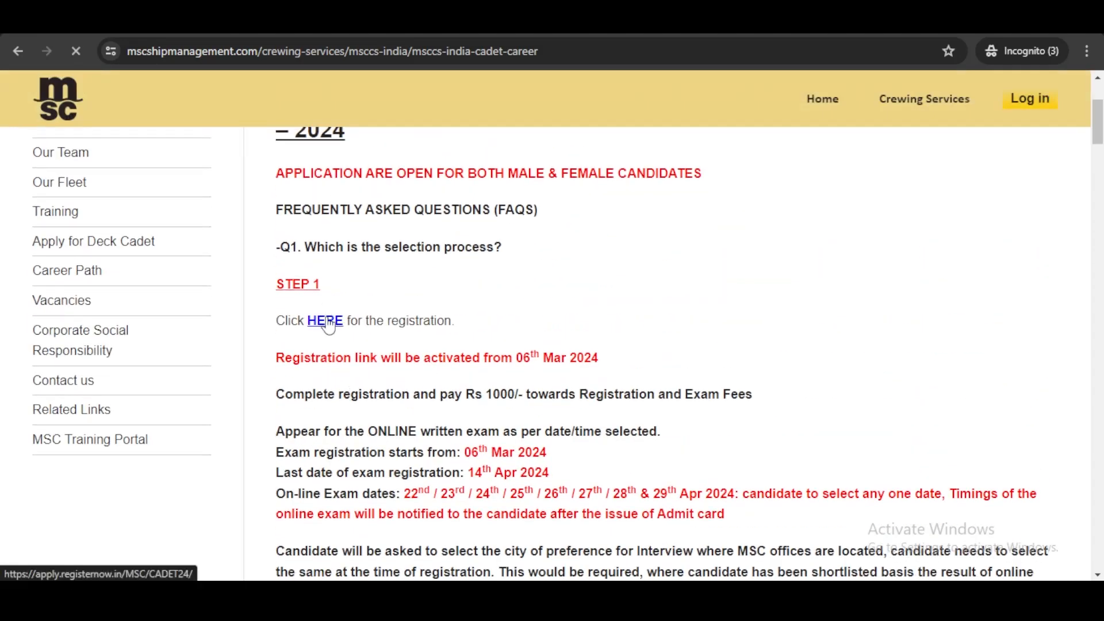
click(325, 320)
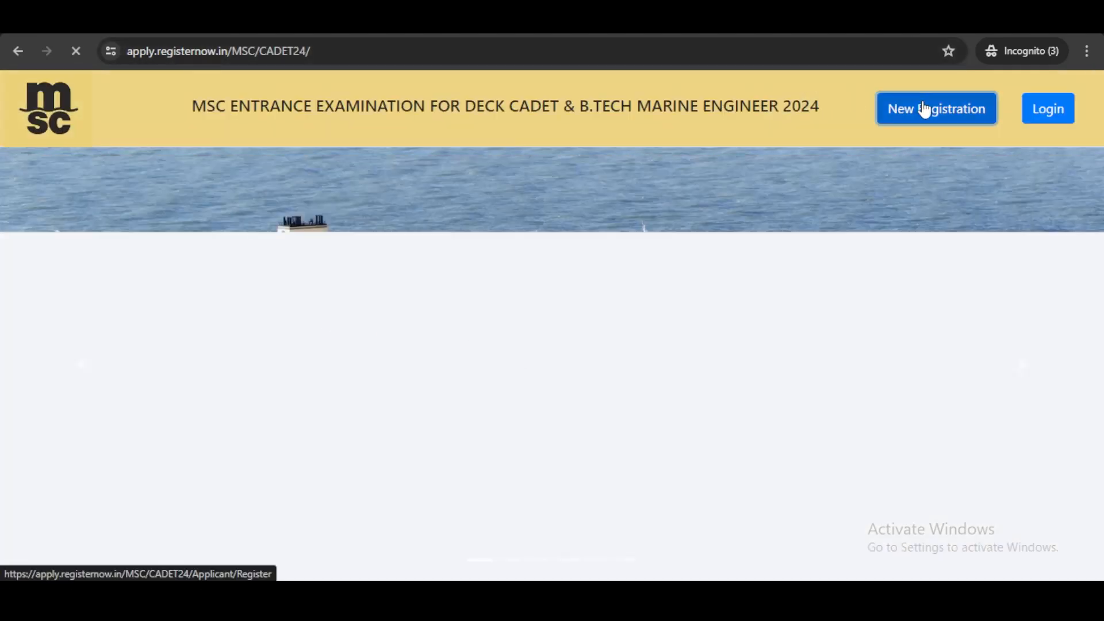
Step: Begin a New Registration and open the Sign Up form
click(936, 109)
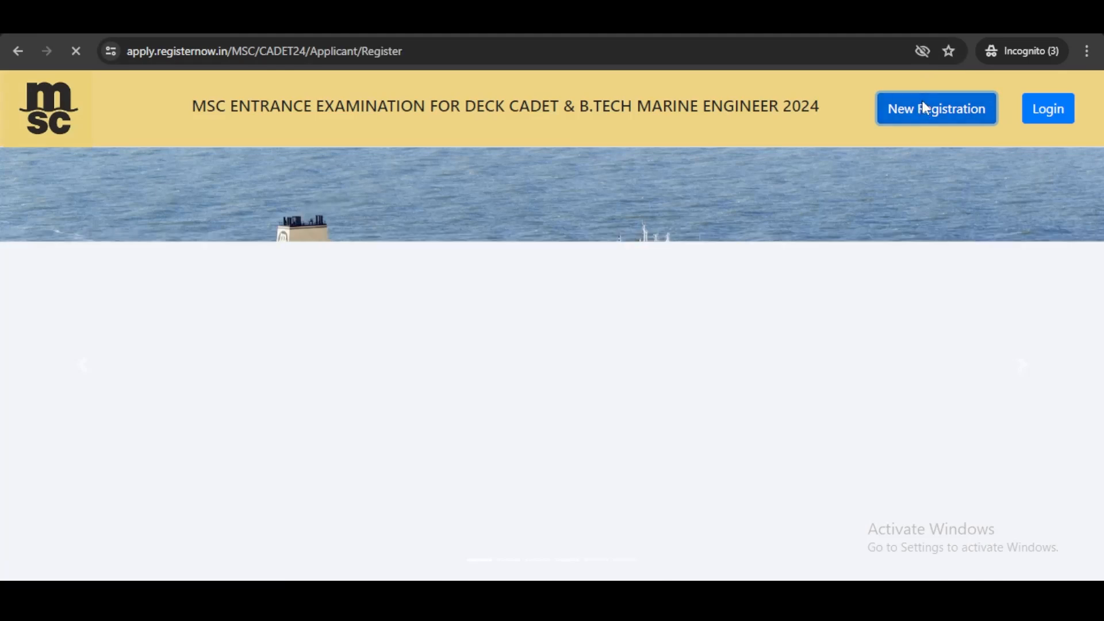
click(936, 108)
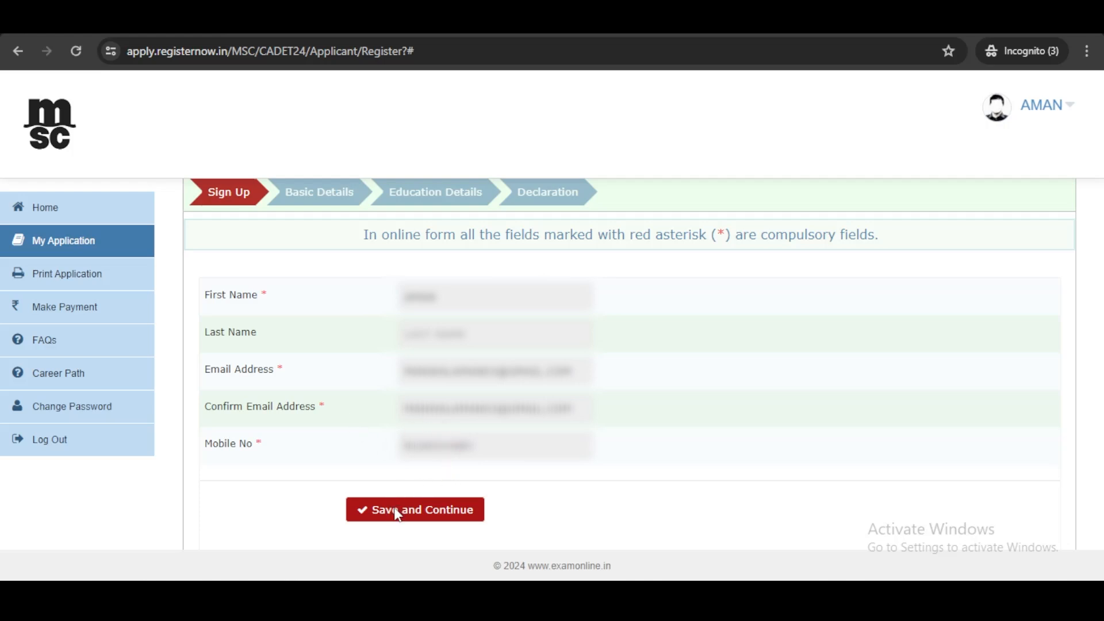
Step: Save the sign-up, then choose DECK CADET, qualification 12TH and gender Male
click(414, 509)
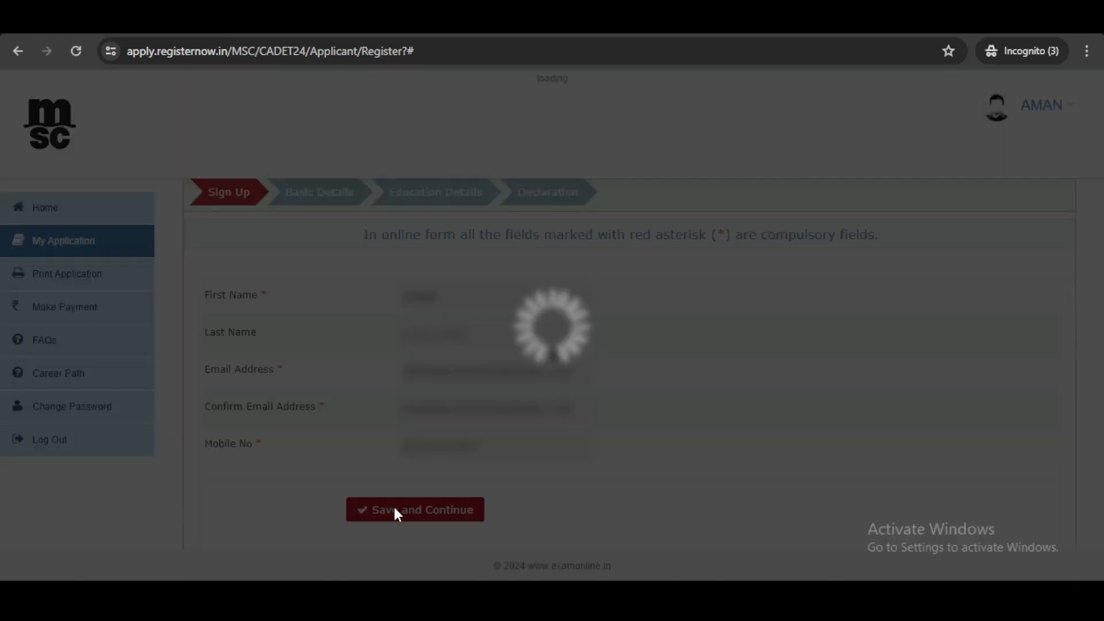
click(415, 509)
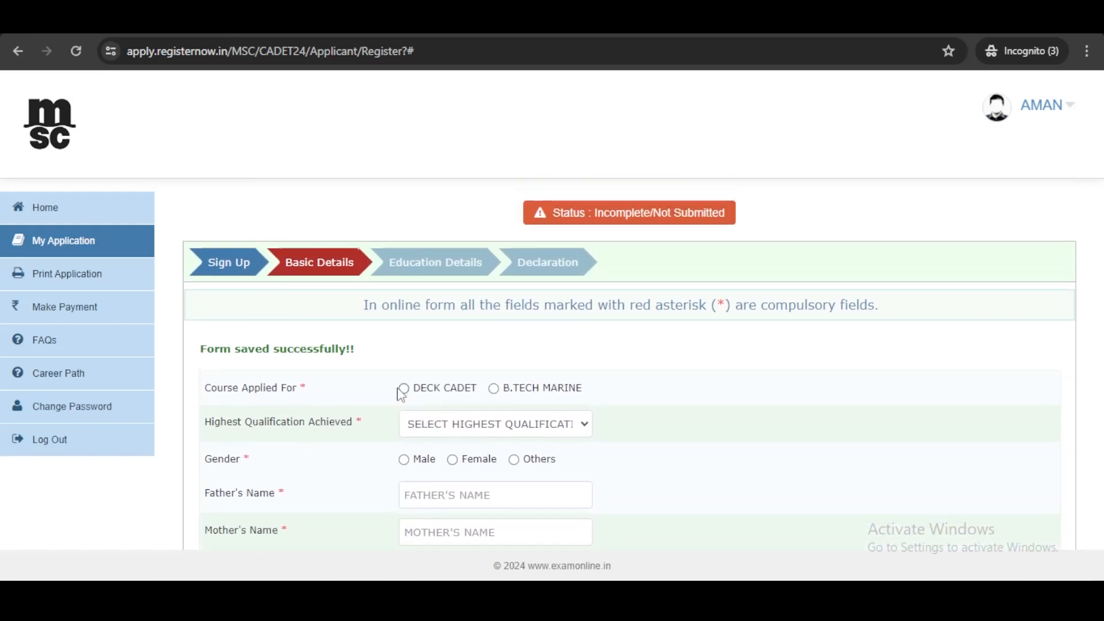
click(402, 388)
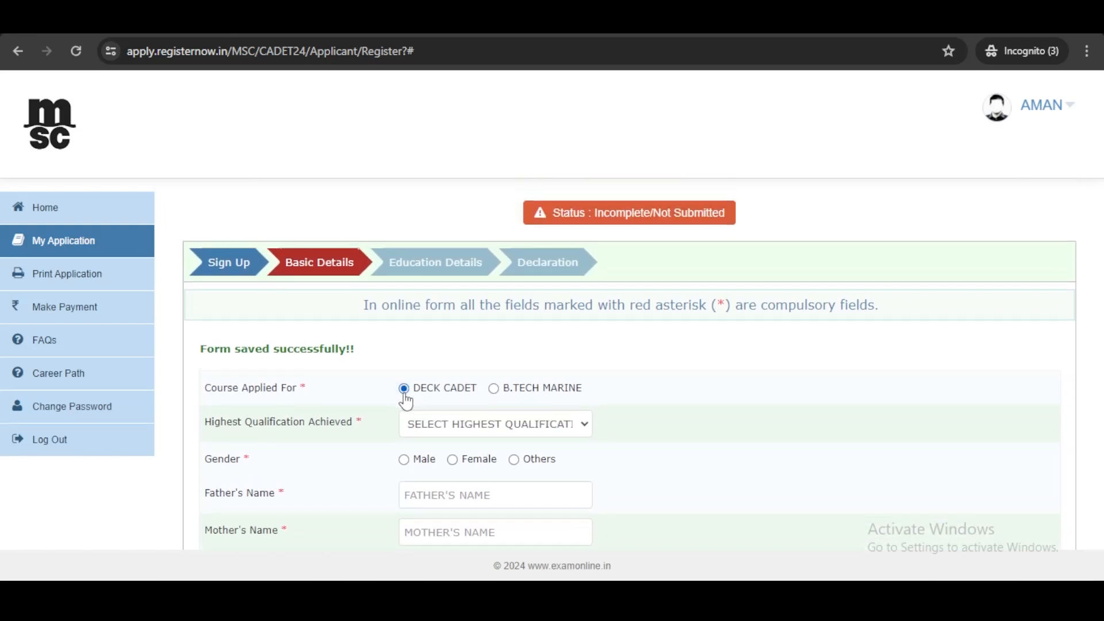
click(494, 423)
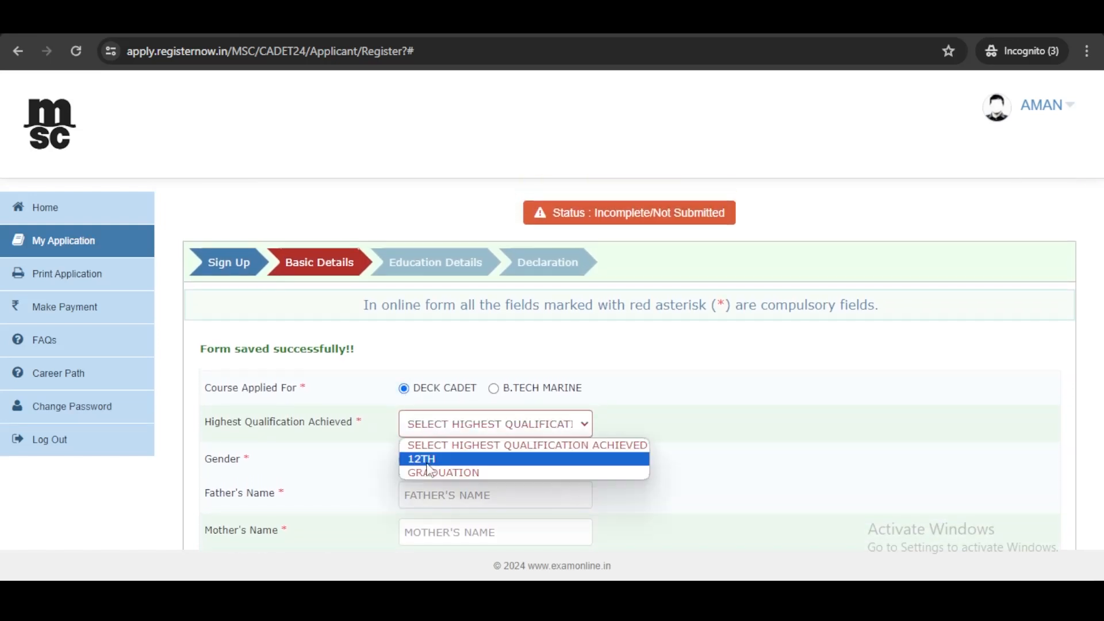
click(420, 458)
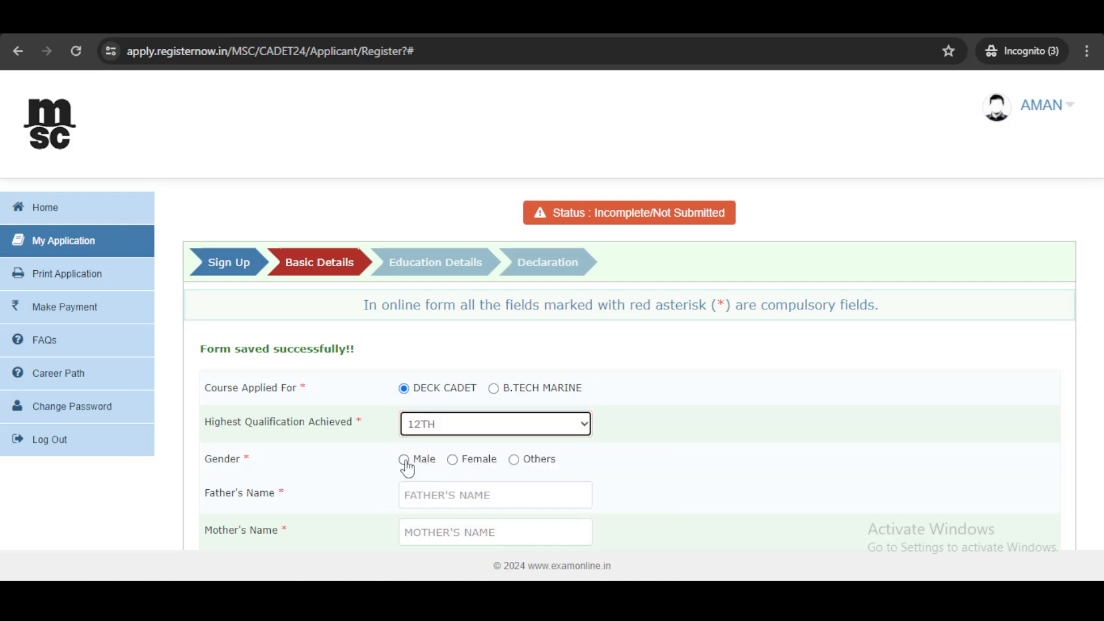
click(404, 458)
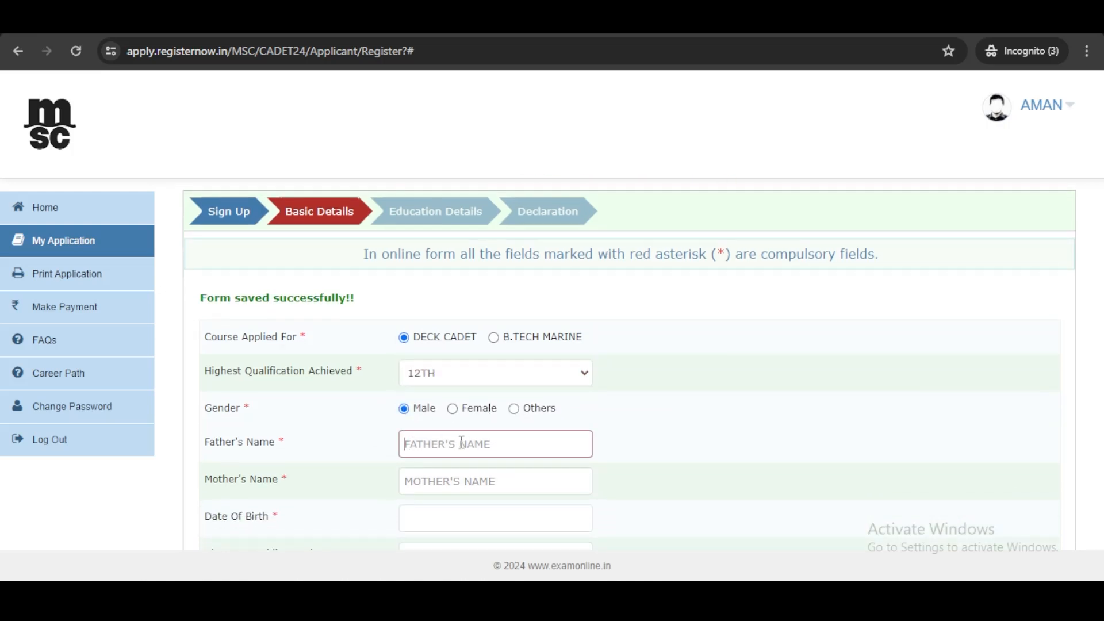
Step: Save Education Details, pass the Declaration, and open the Print Application preview
click(435, 211)
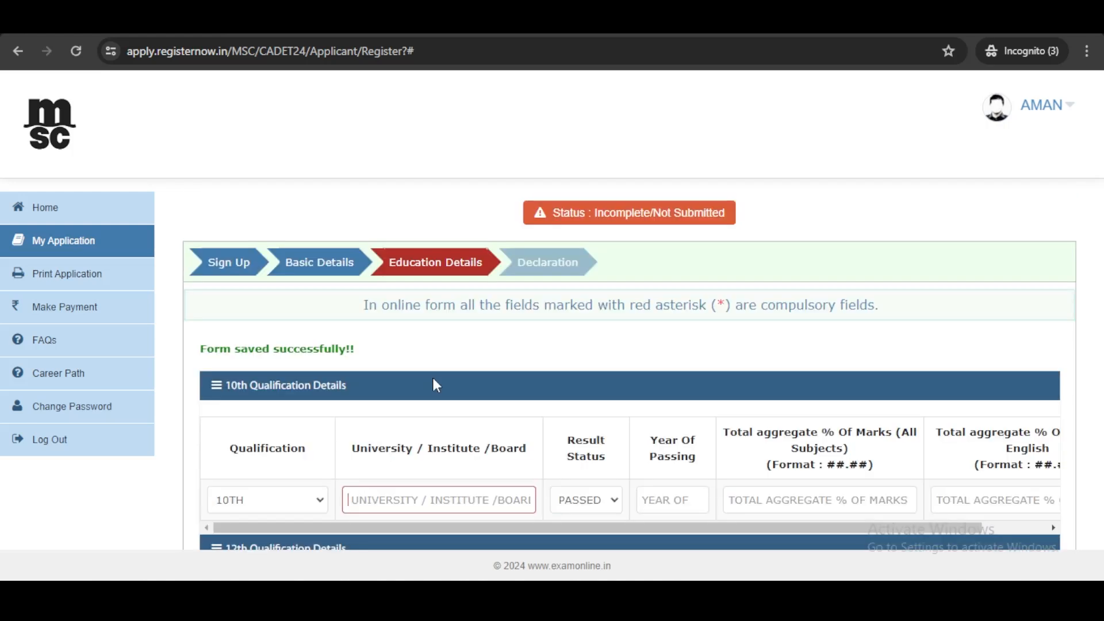
scroll(down, 3)
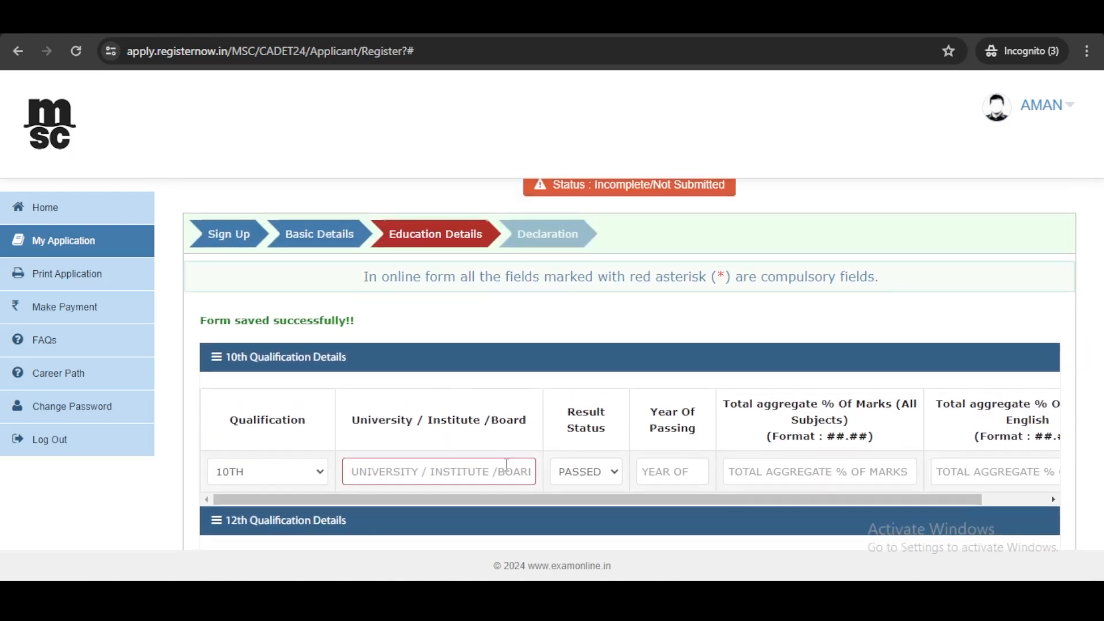
click(547, 235)
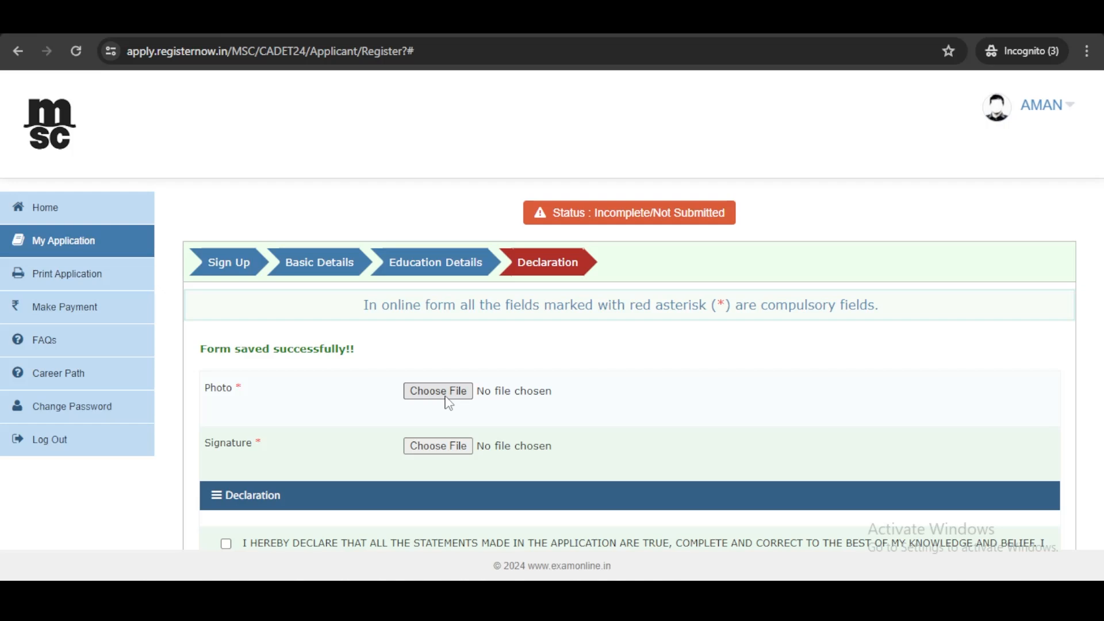
click(68, 274)
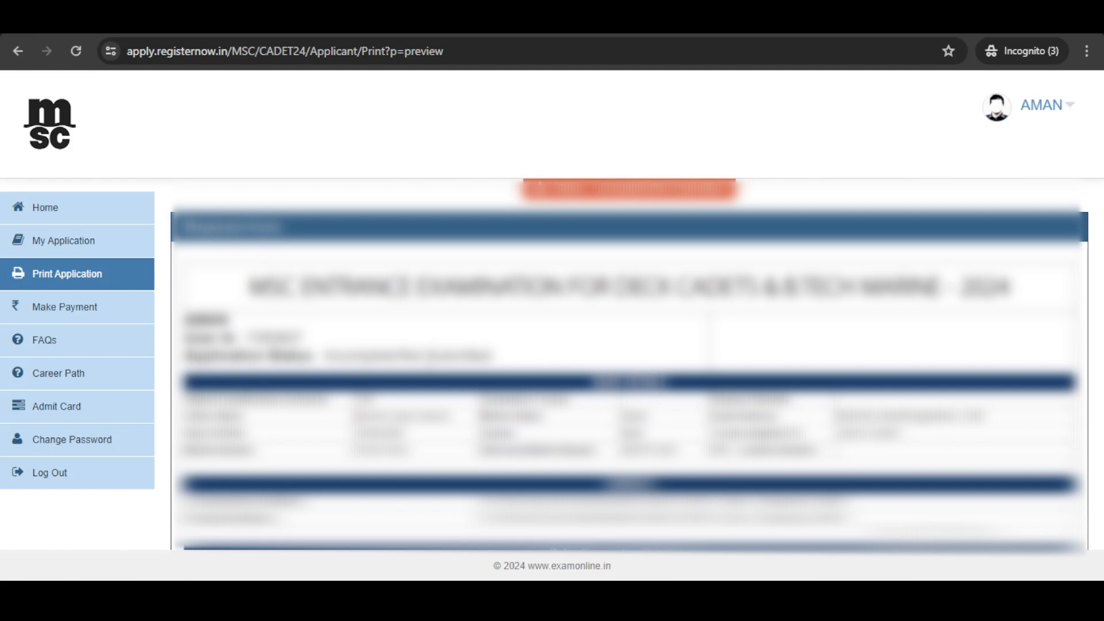
Step: Review the preview, then submit the application and confirm with OK
scroll(up, 3)
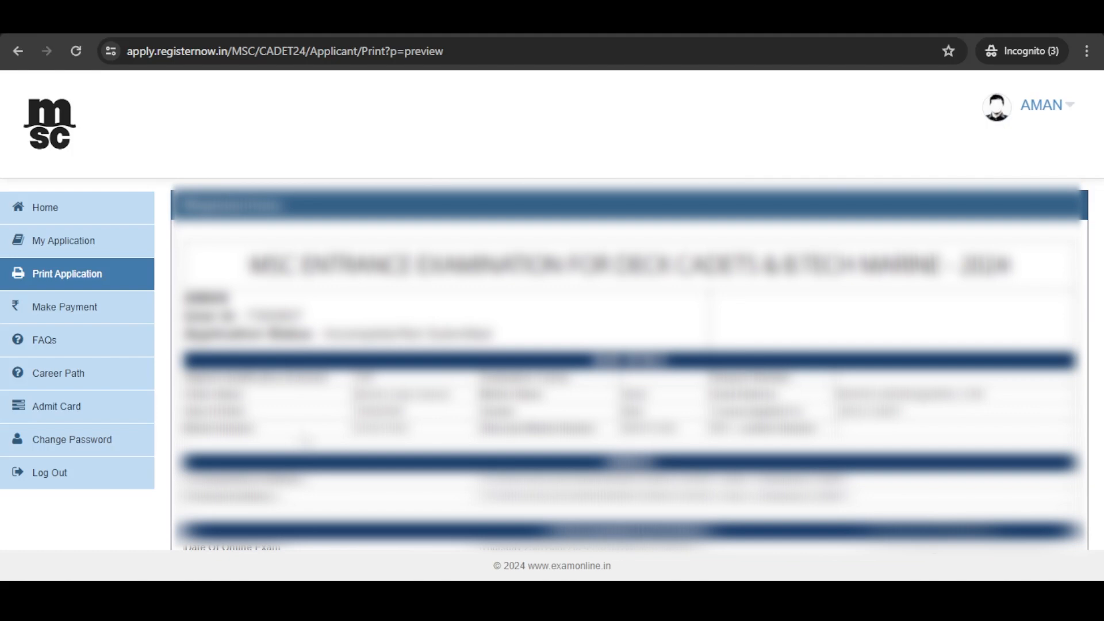
scroll(down, 3)
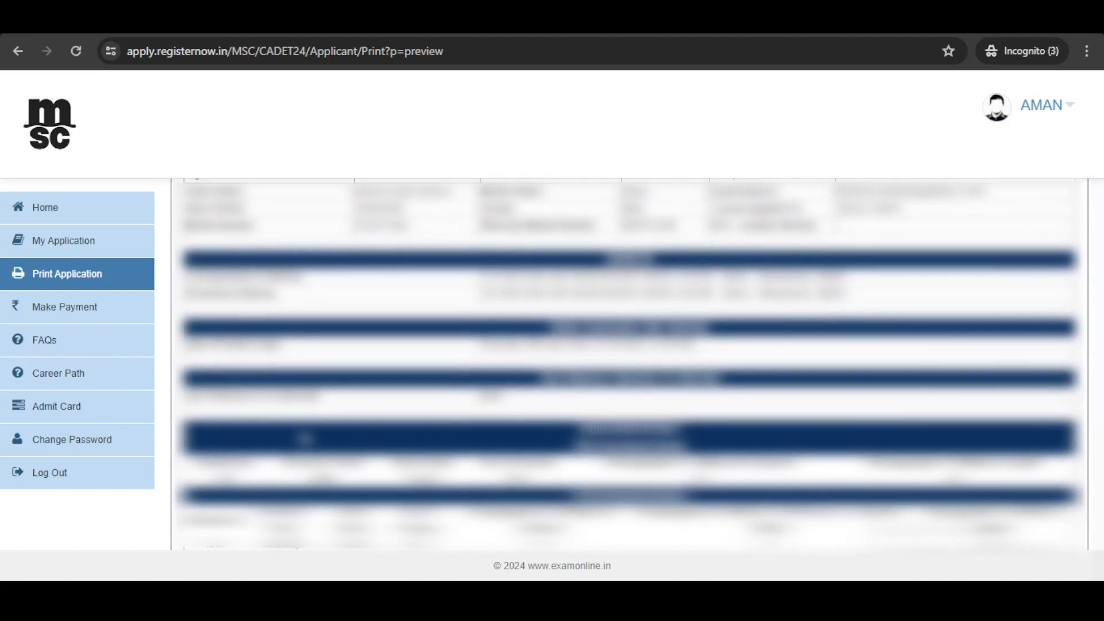
scroll(down, 3)
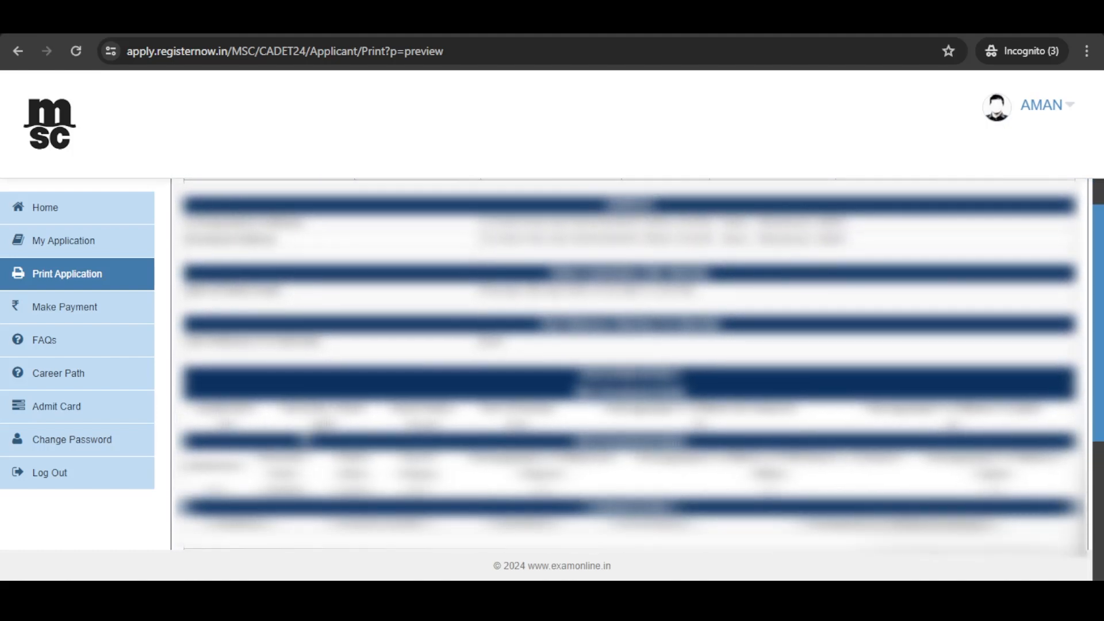
scroll(down, 3)
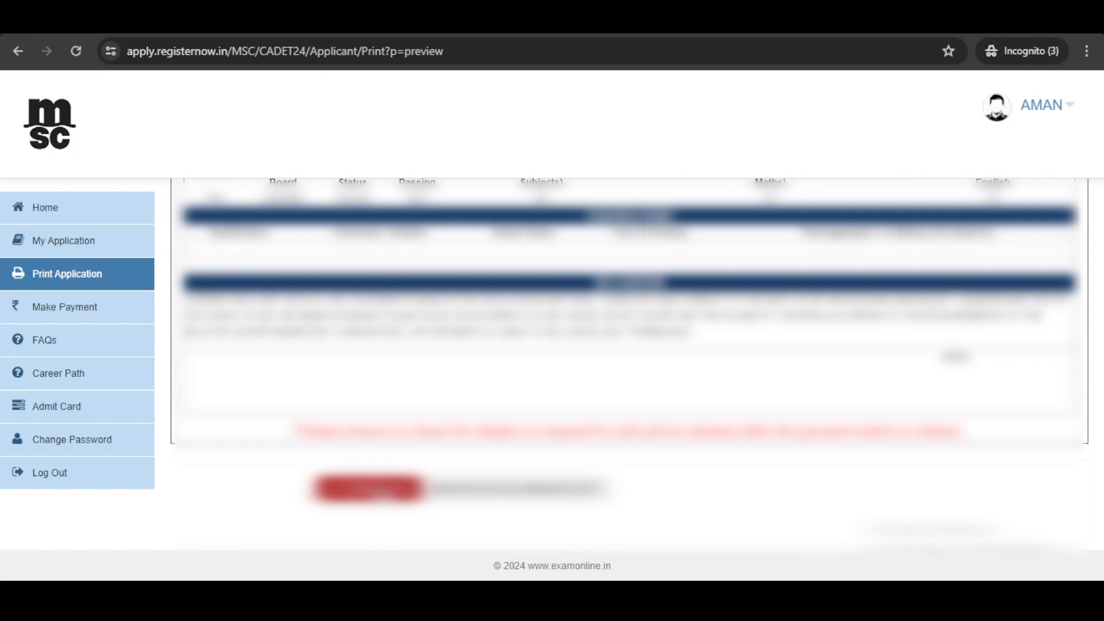
click(366, 490)
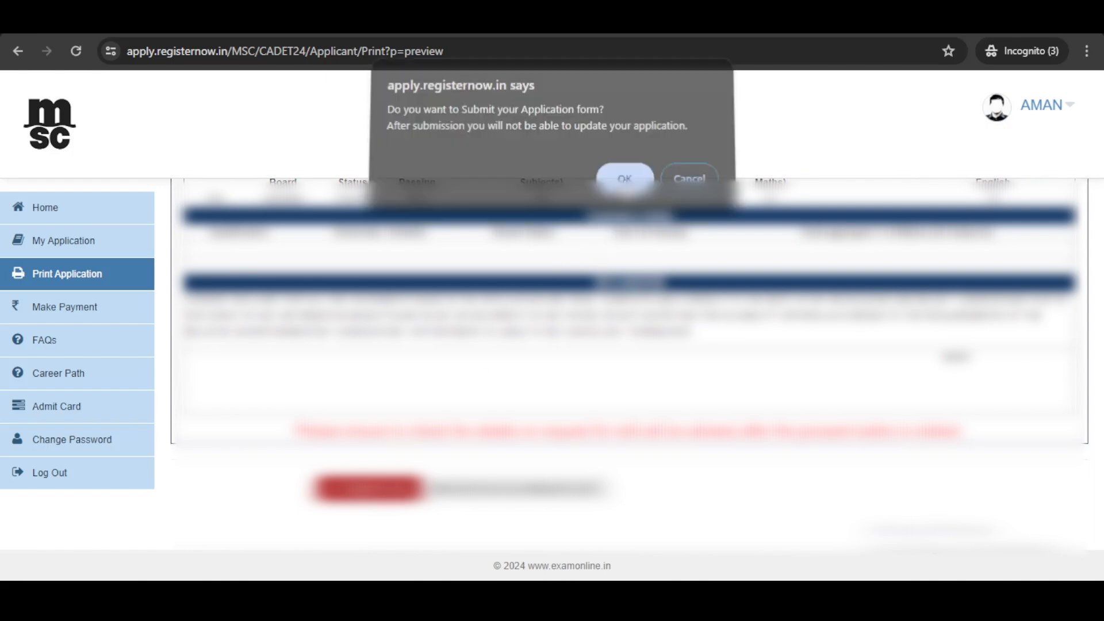
click(622, 179)
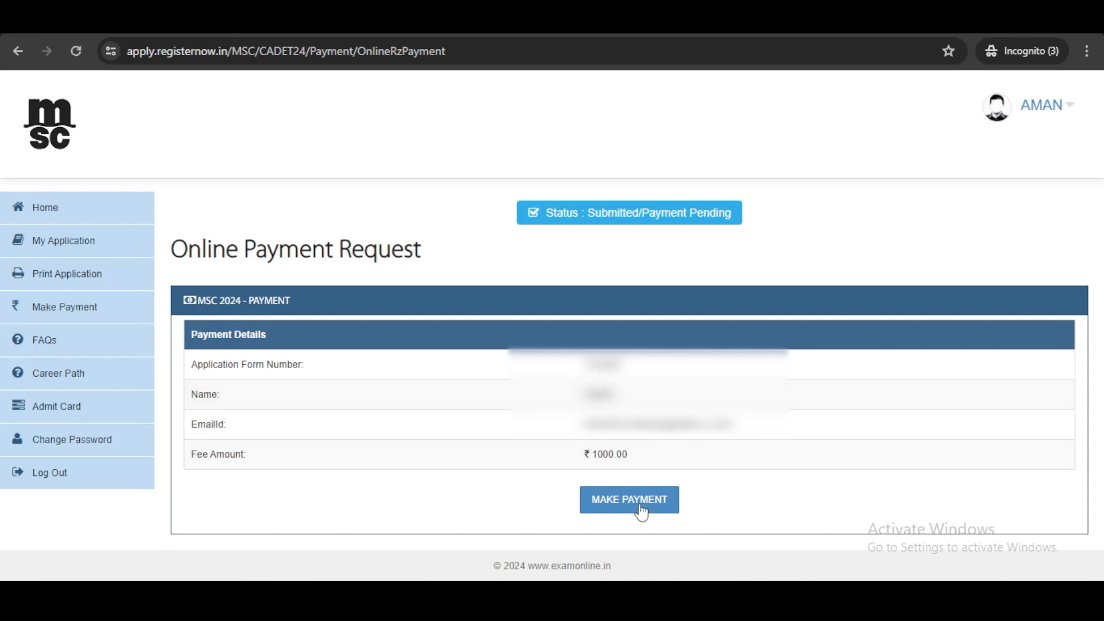
Step: Start MAKE PAYMENT, enter phone number 81 in Razorpay, and proceed to payment methods
click(628, 500)
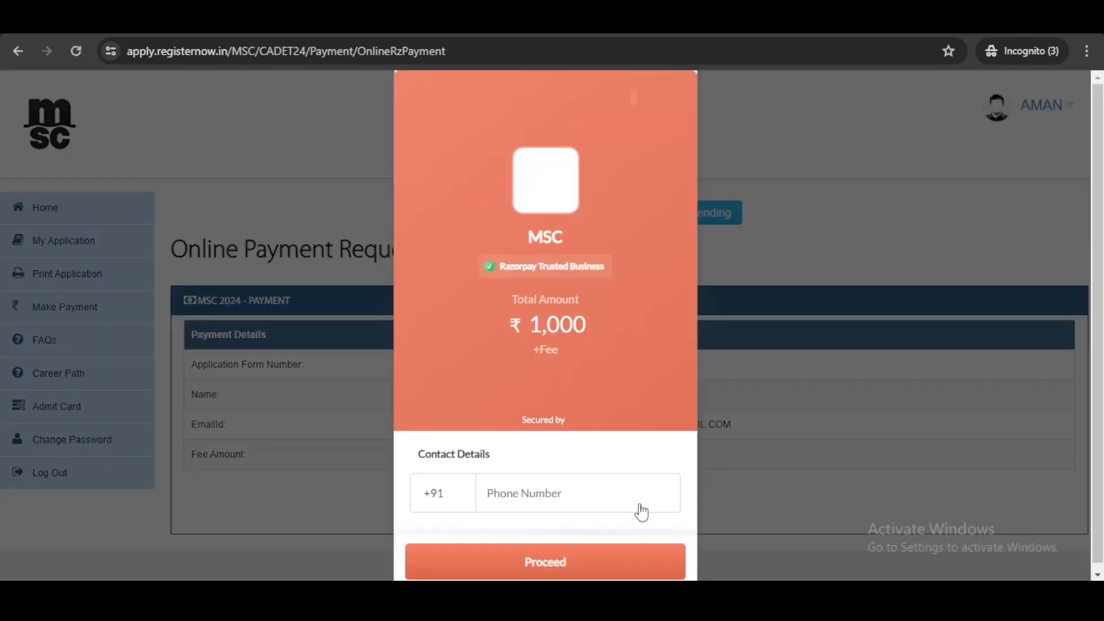
text(81)
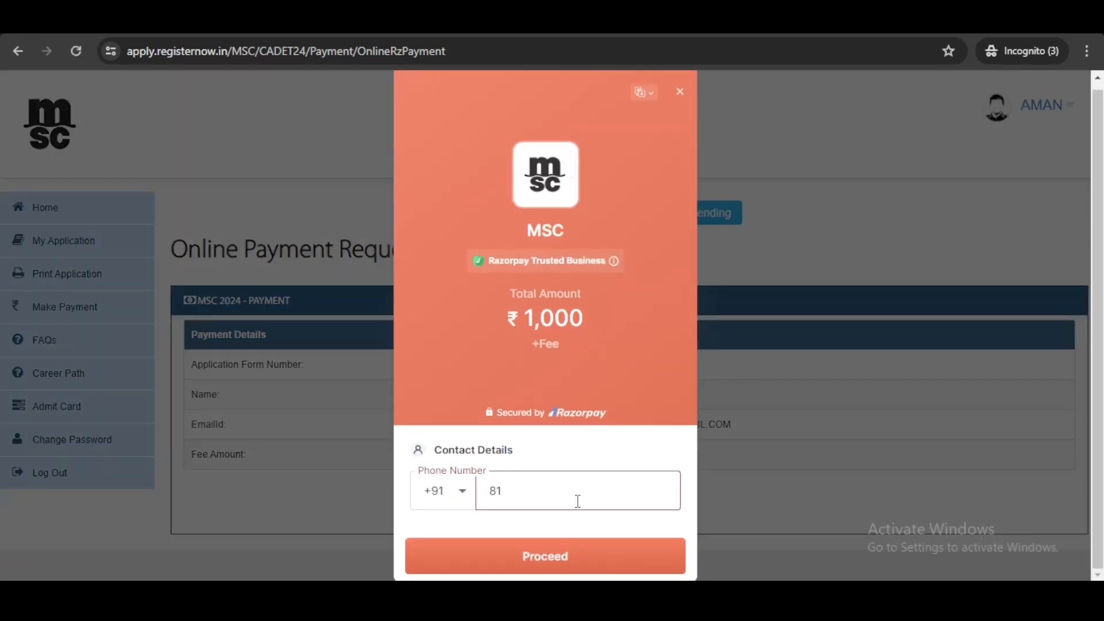
click(545, 556)
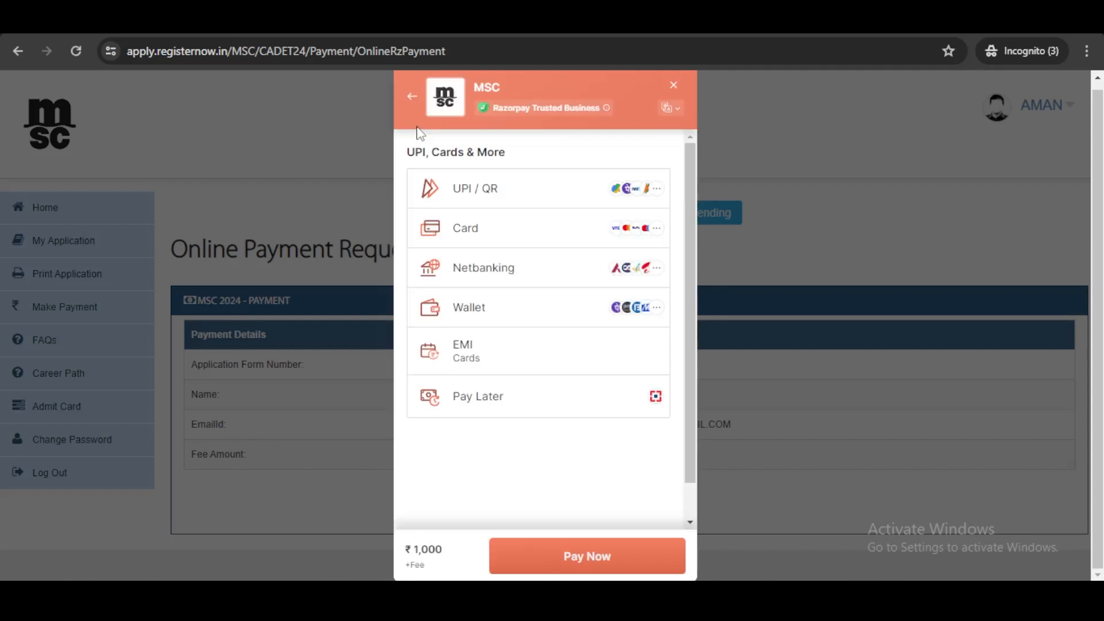
mouse_move(547, 512)
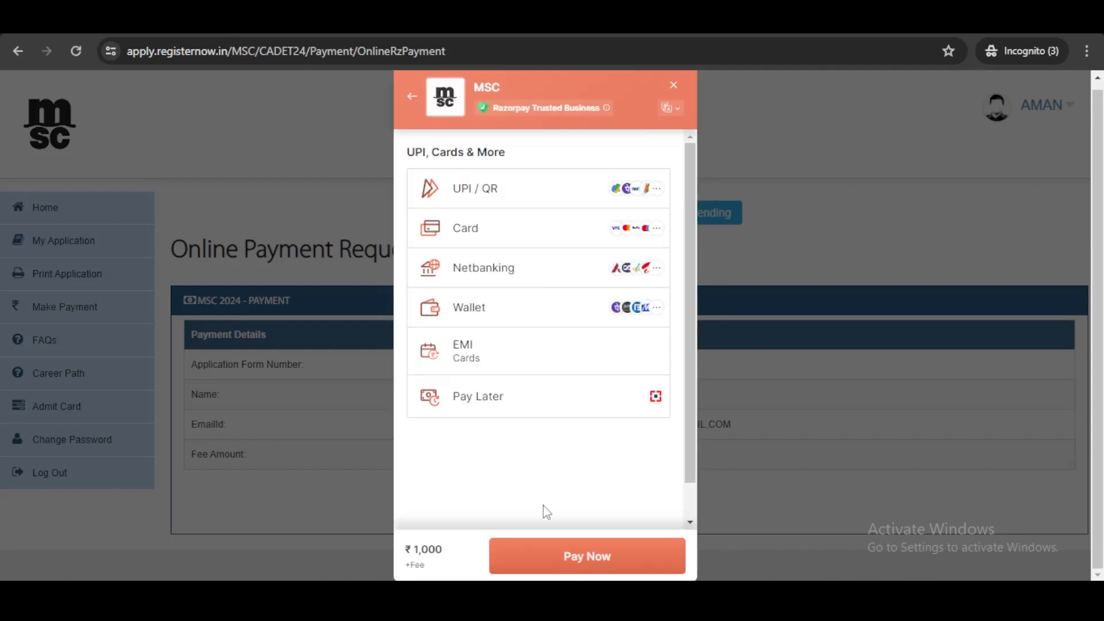
mouse_move(506, 349)
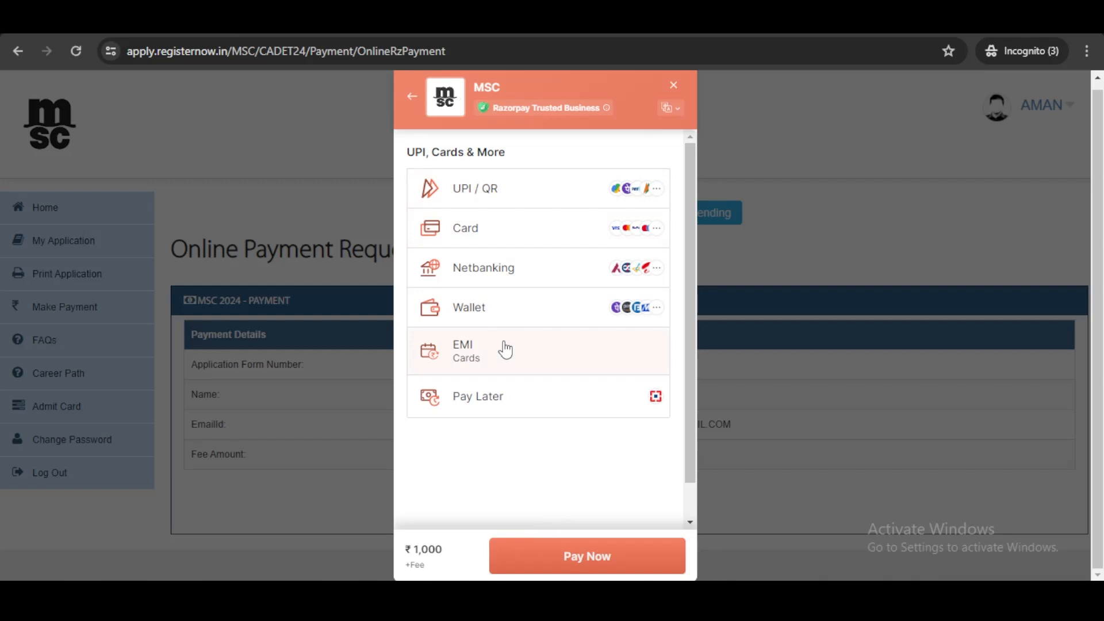
mouse_move(541, 555)
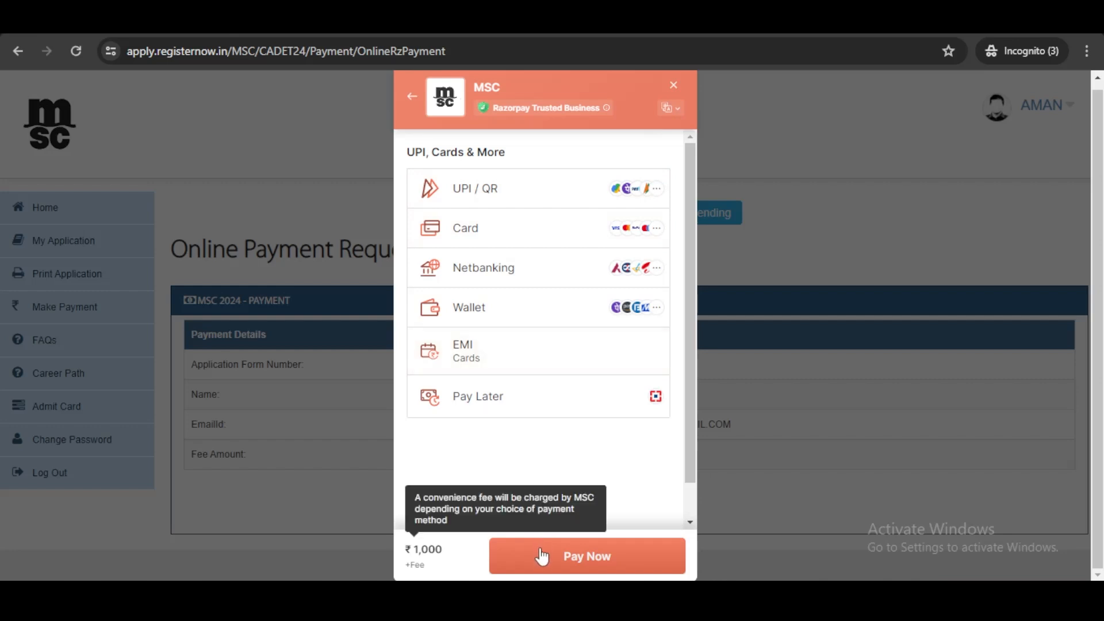
mouse_move(540, 567)
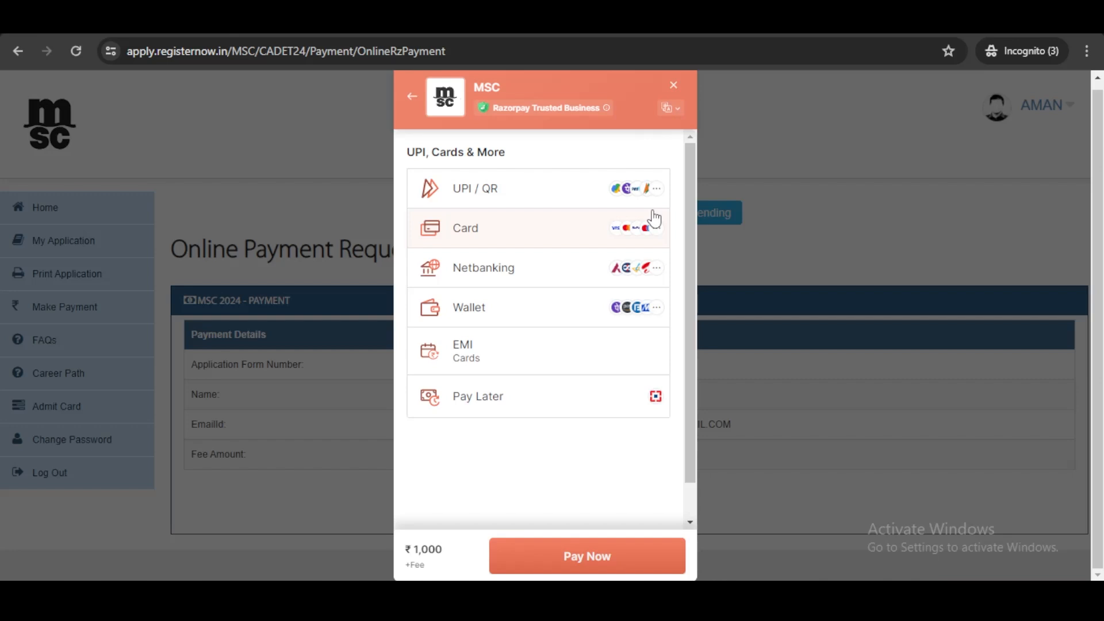
mouse_move(662, 161)
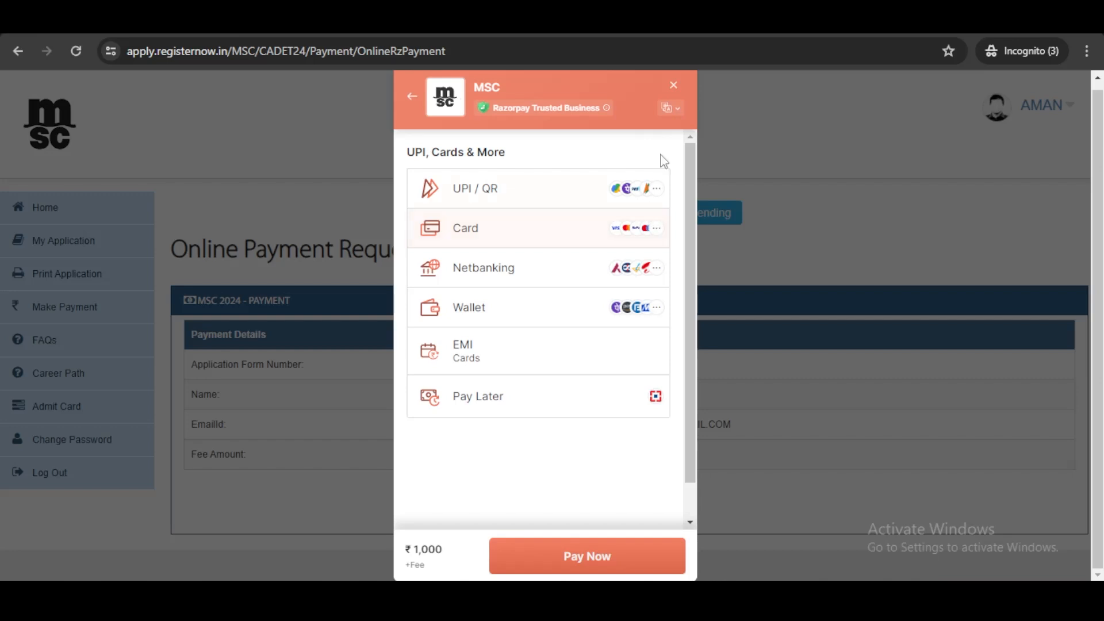